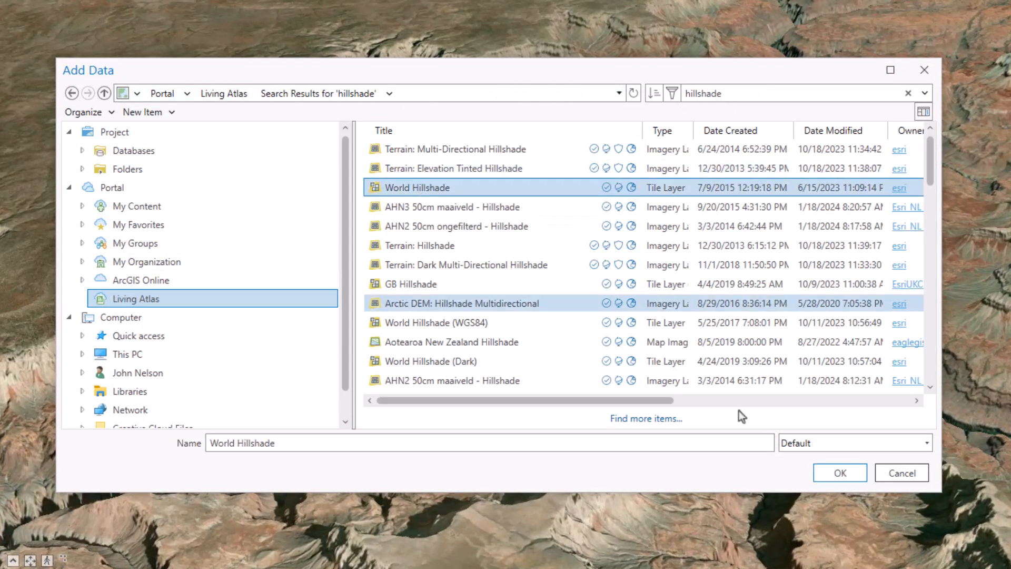
- Add the Living Atlas World Hillshade layer and blend it with the imagery beneath
{"action": "left_click", "coordinate": [839, 473]}
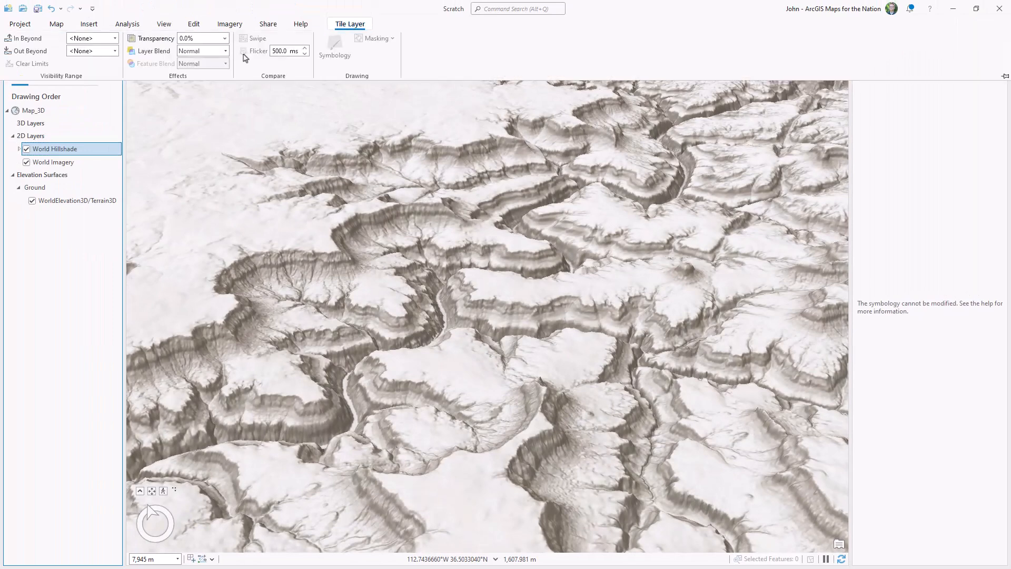
{"action": "left_click", "coordinate": [225, 50]}
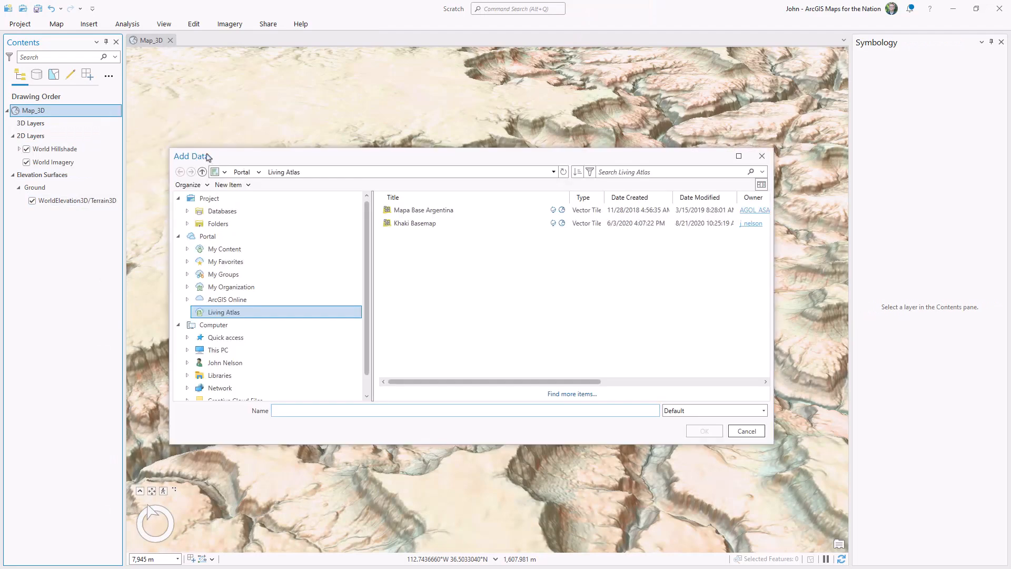
- Add the Terrain elevation layer from Living Atlas and give it a Standard Deviation stretch
{"action": "type", "text": "terrain"}
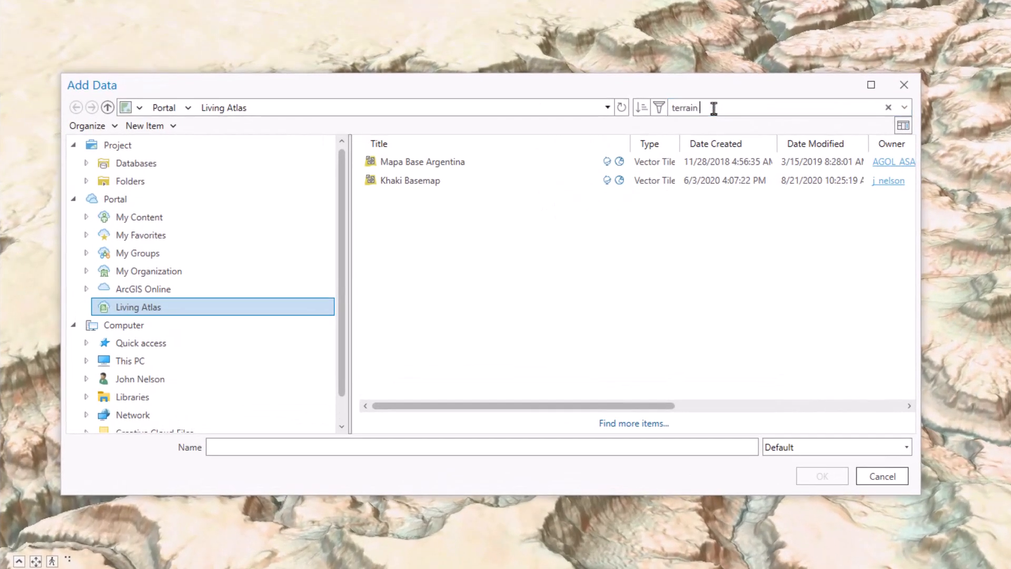
{"action": "type", "text": "elevation"}
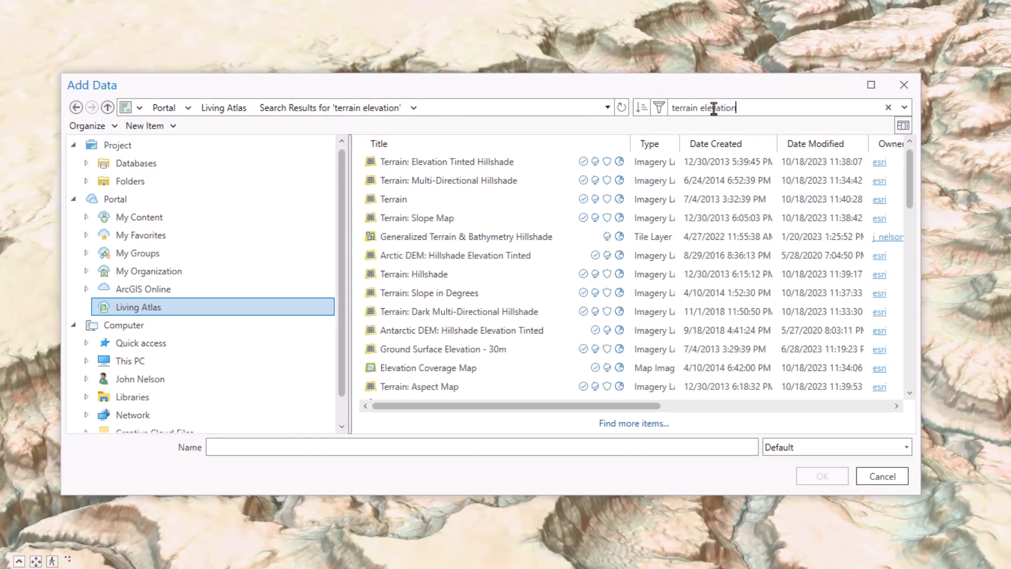
{"action": "left_click", "coordinate": [393, 198]}
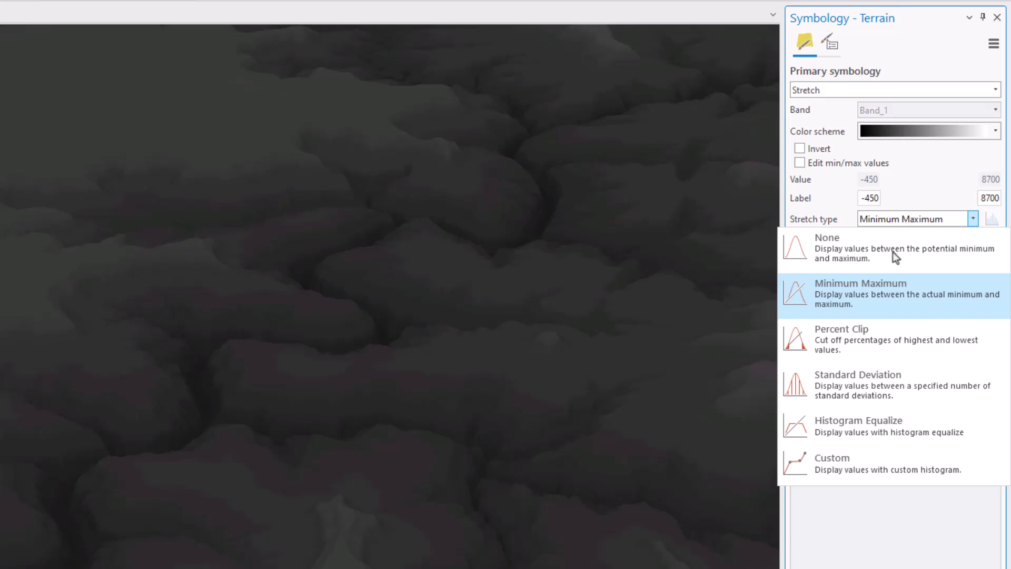
{"action": "left_click", "coordinate": [857, 383]}
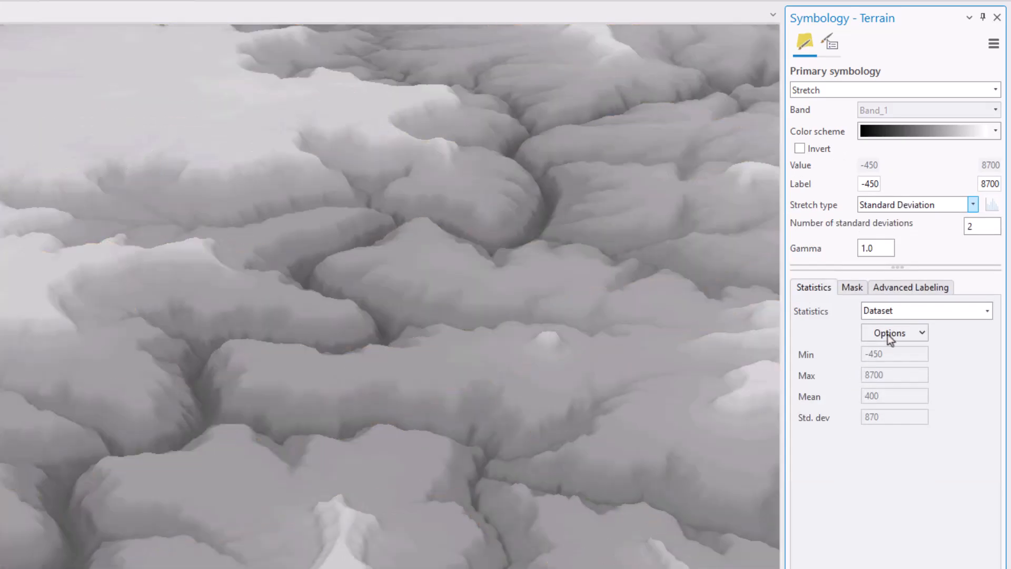
{"action": "left_click", "coordinate": [980, 225]}
{"action": "type", "text": "6"}
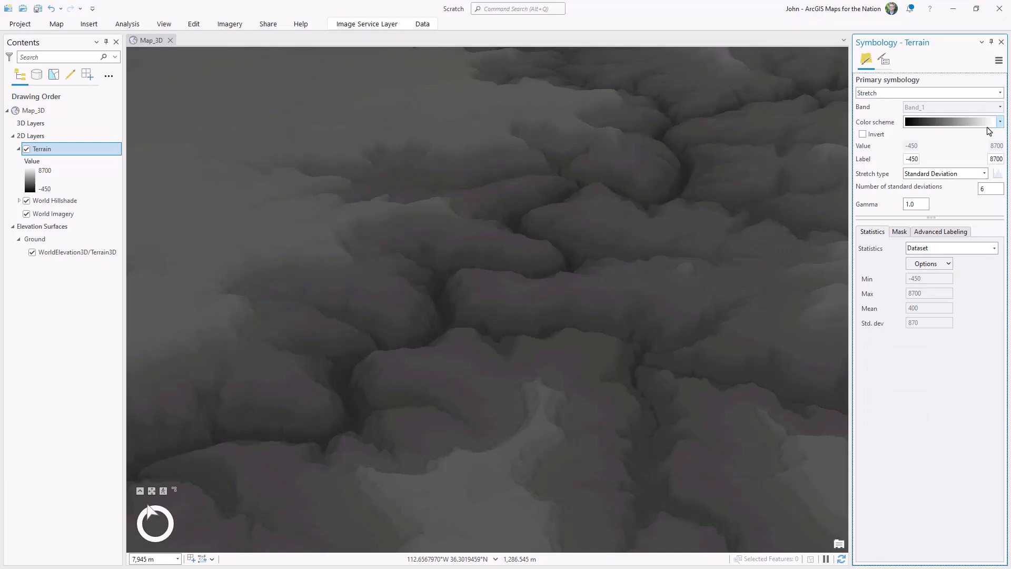
- Recolour the Terrain layer's ramp to run from dark red to pale yellow
{"action": "left_click", "coordinate": [1000, 121]}
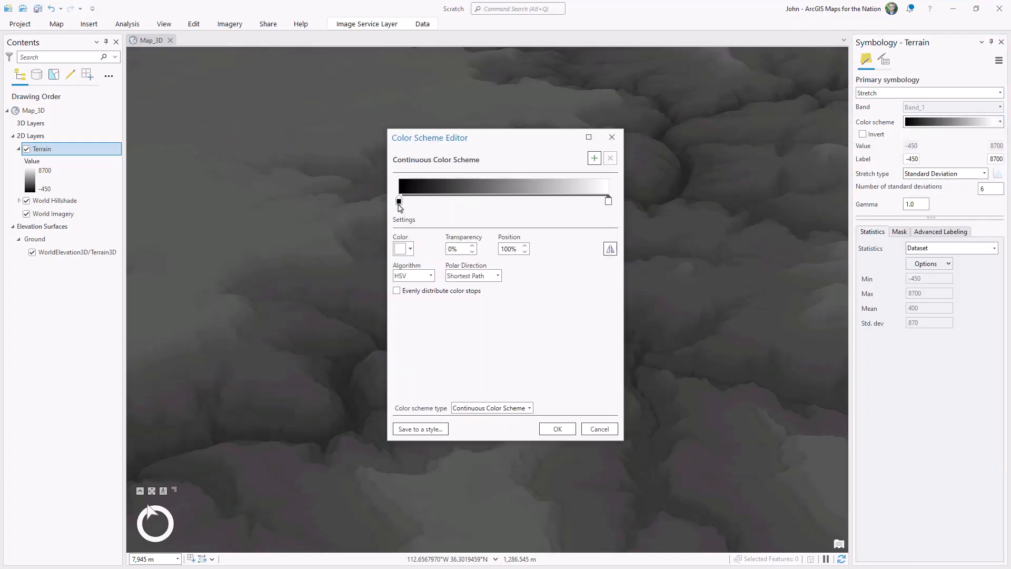
{"action": "left_click", "coordinate": [409, 248]}
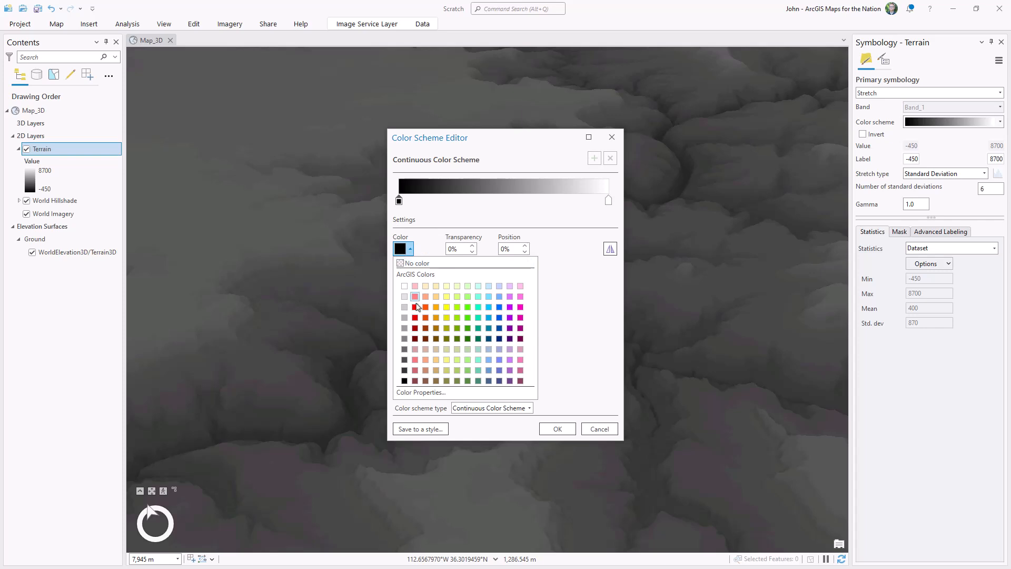
{"action": "left_click", "coordinate": [415, 296]}
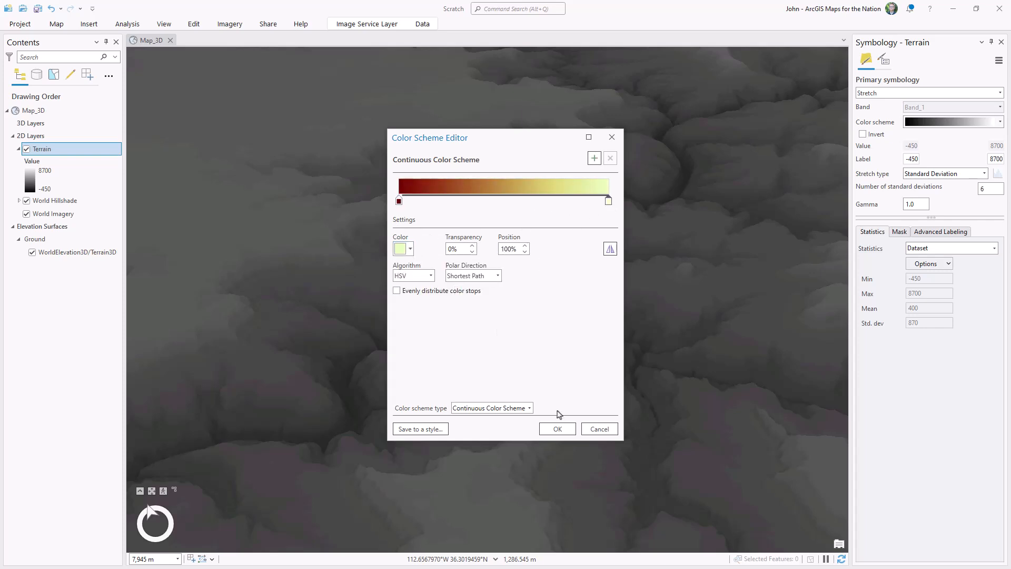
{"action": "left_click", "coordinate": [556, 429]}
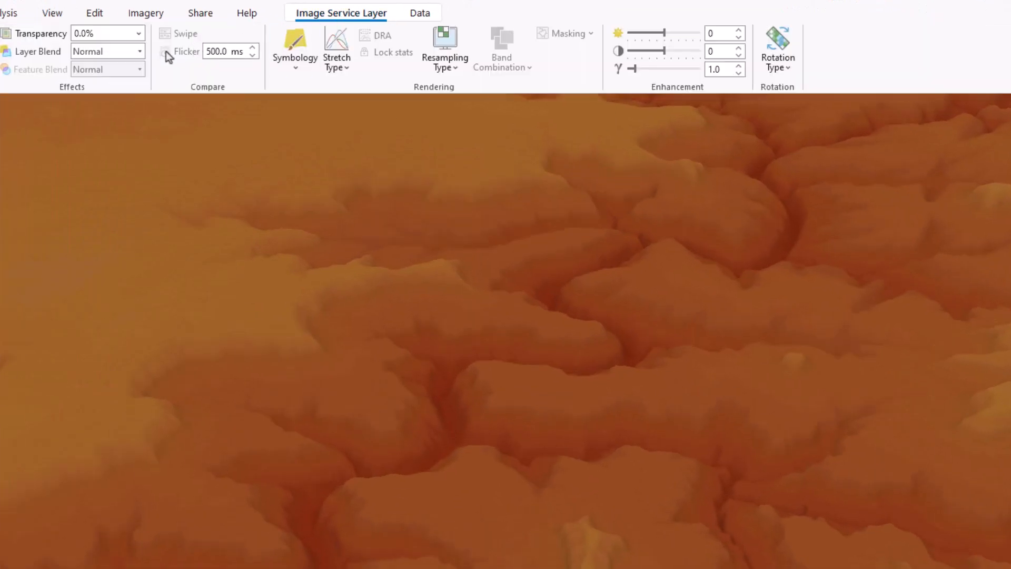
{"action": "left_click", "coordinate": [103, 50]}
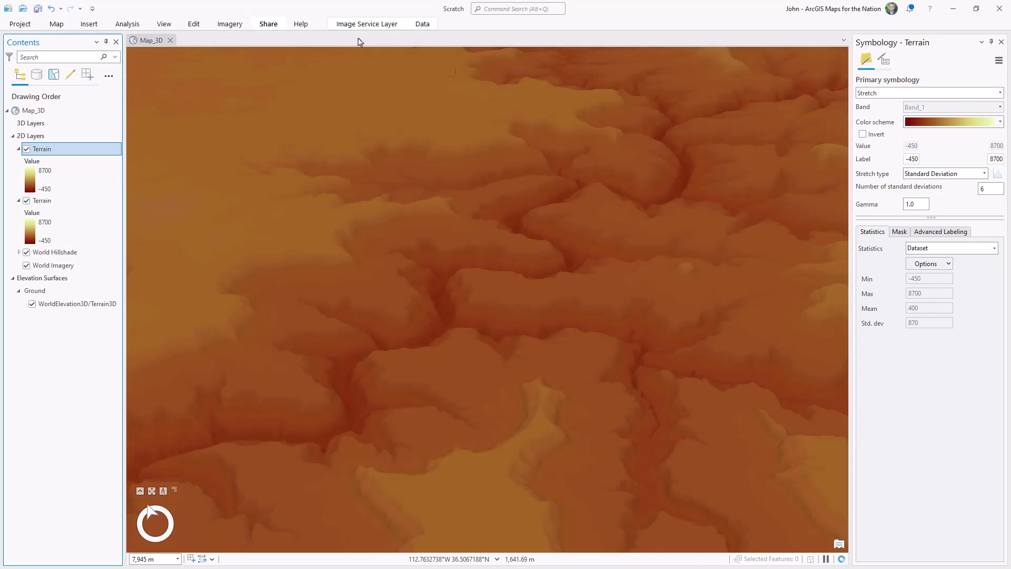
- Give the copied Terrain layer a white-to-transparent ramp with stops at 14% and 30%
{"action": "left_click", "coordinate": [952, 121]}
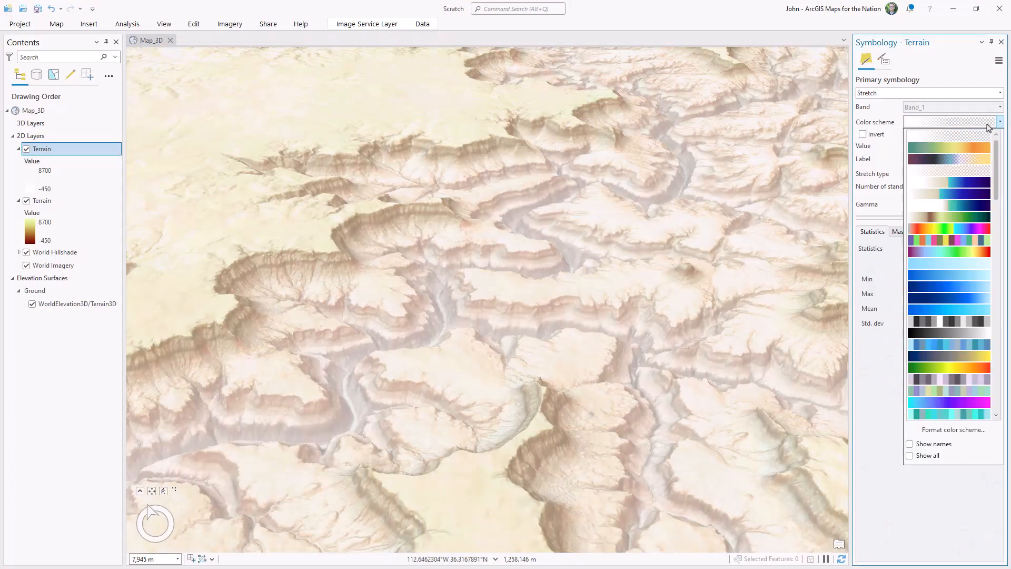
{"action": "left_click", "coordinate": [954, 429]}
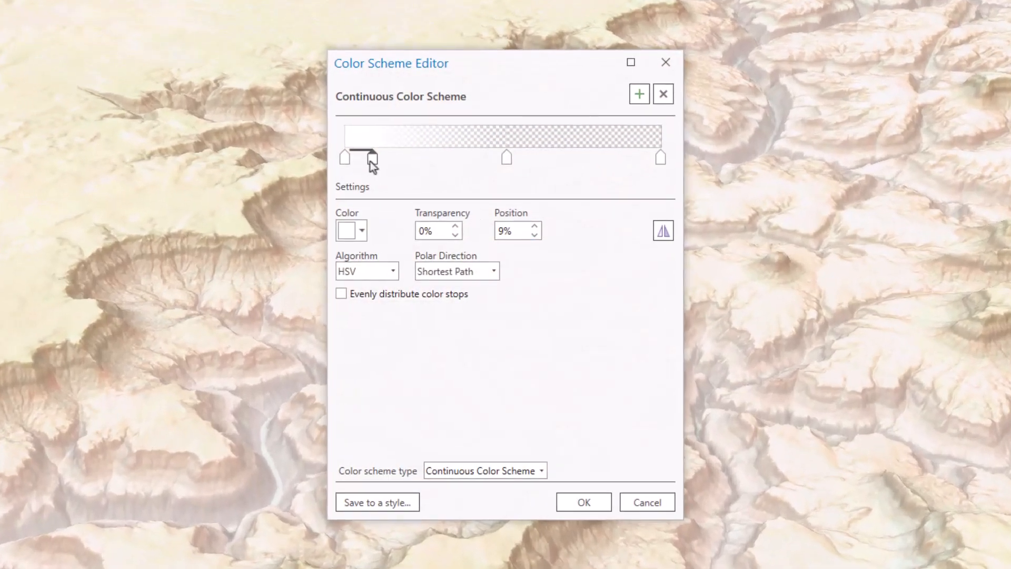
{"action": "left_click_drag", "start_coordinate": [365, 157], "coordinate": [386, 157]}
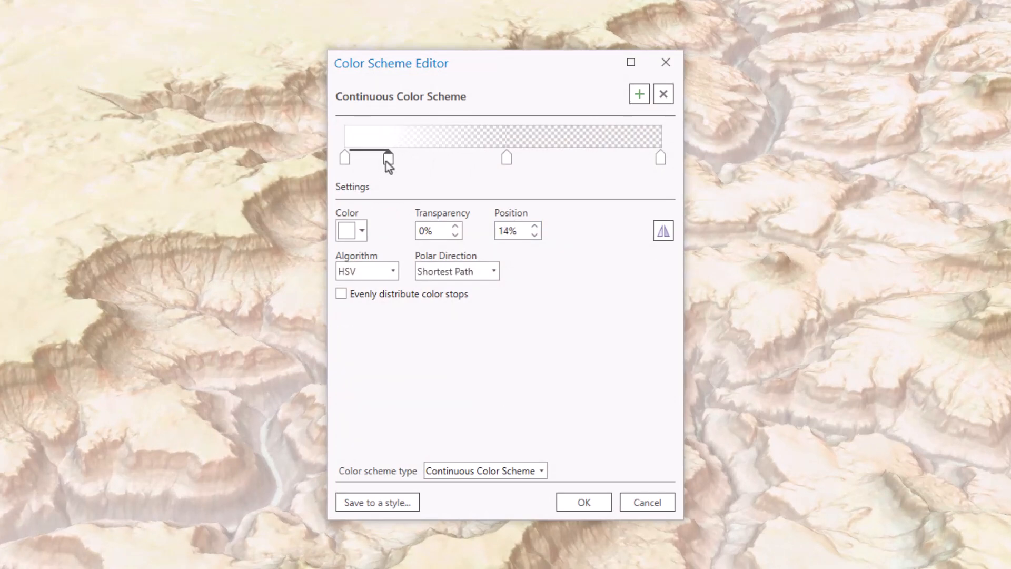
{"action": "left_click_drag", "start_coordinate": [386, 157], "coordinate": [488, 157]}
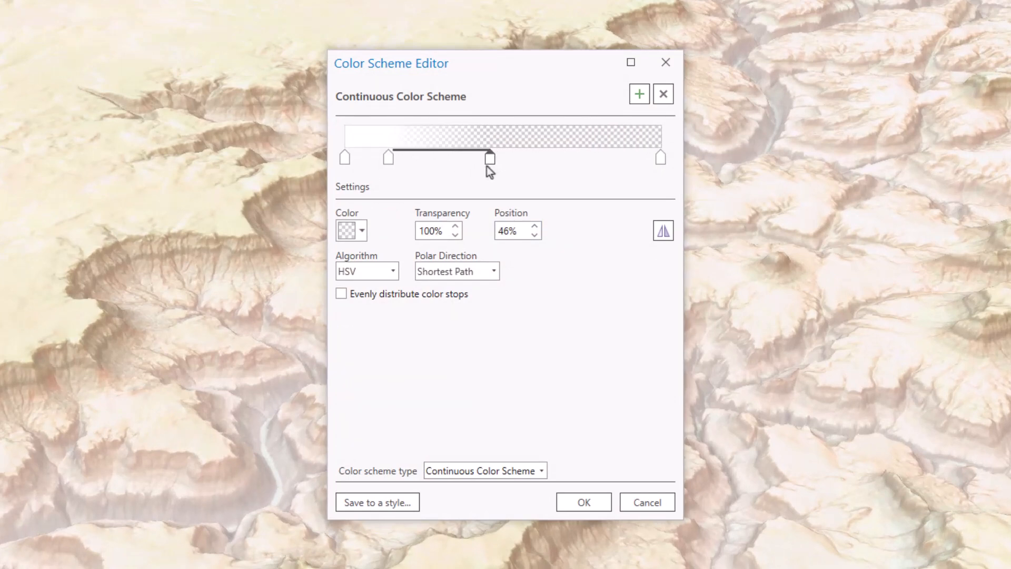
{"action": "left_click_drag", "start_coordinate": [488, 157], "coordinate": [437, 157]}
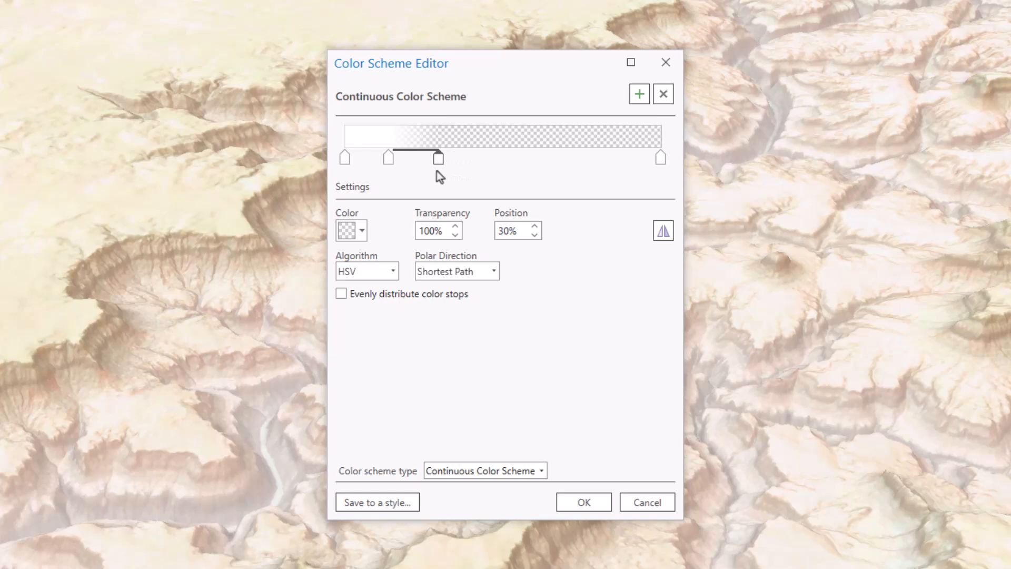
{"action": "left_click", "coordinate": [582, 501]}
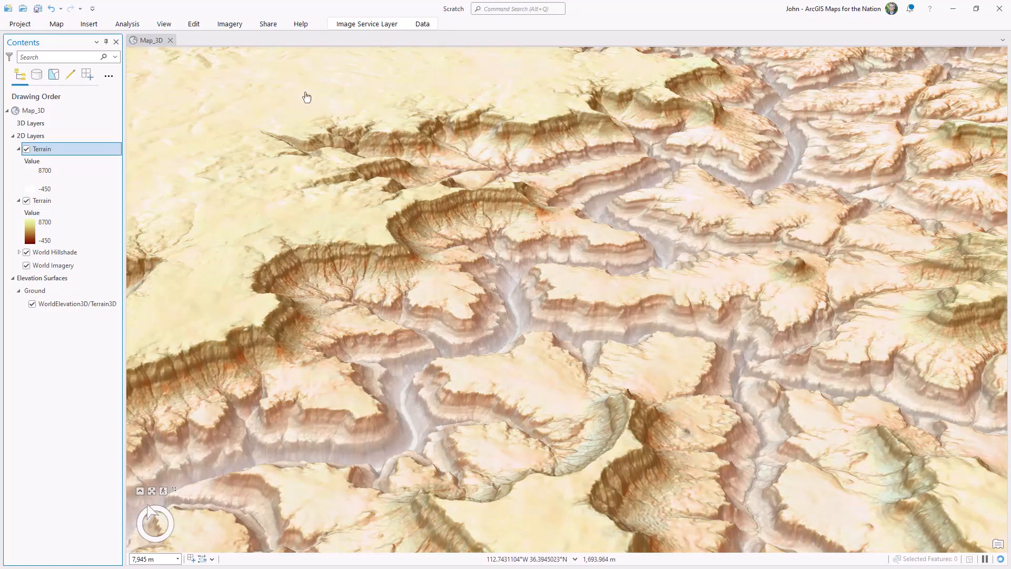
- Create a new landscape layout and insert a Map_3D frame at its current extent
{"action": "left_click", "coordinate": [88, 24]}
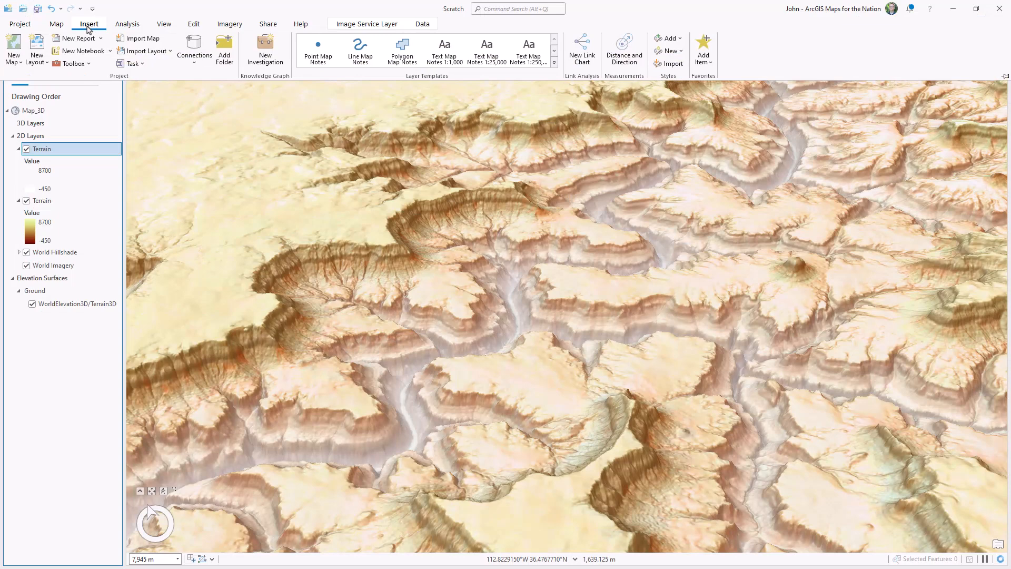
{"action": "left_click", "coordinate": [36, 50]}
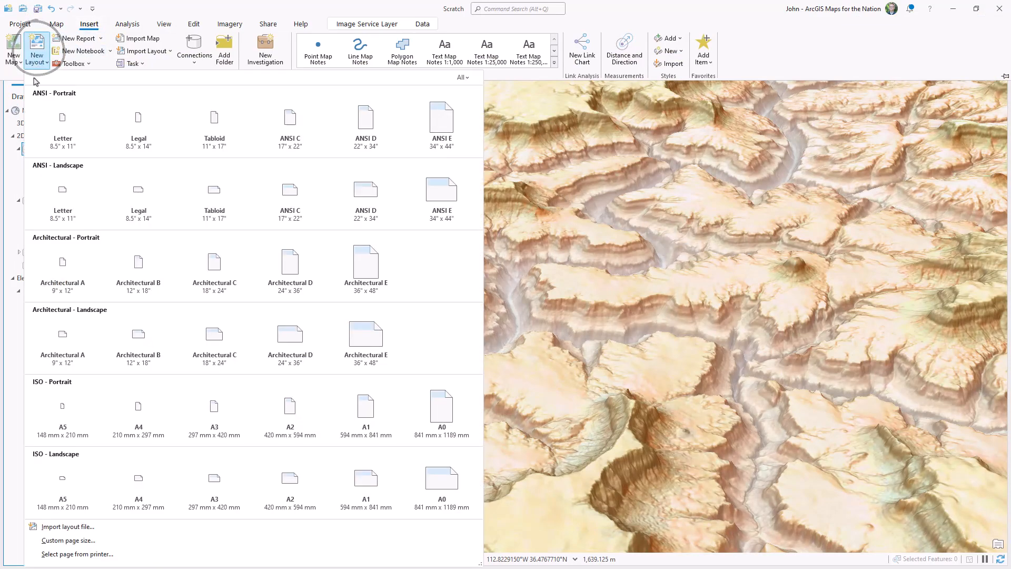
{"action": "left_click", "coordinate": [62, 117]}
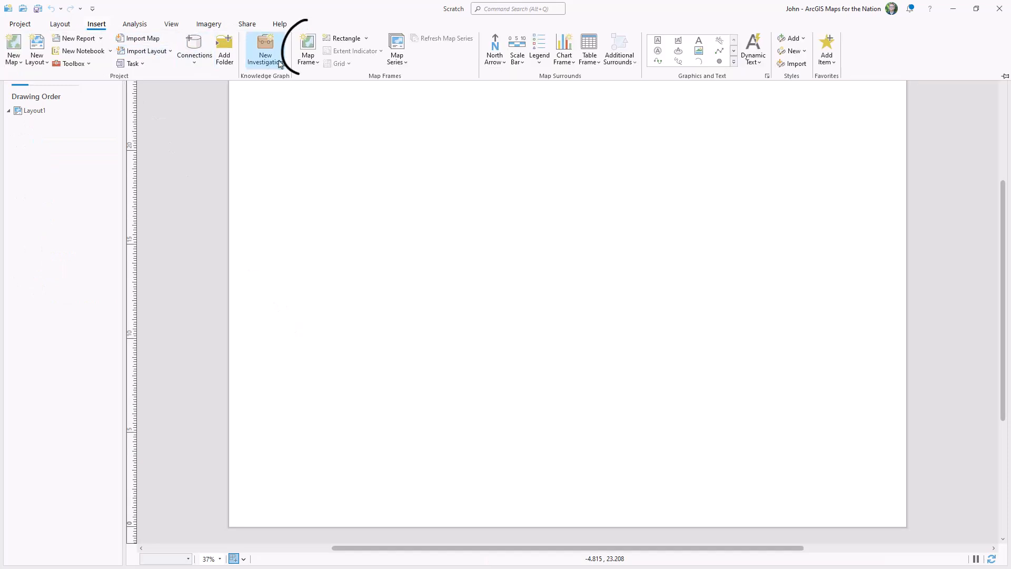
{"action": "left_click", "coordinate": [307, 49]}
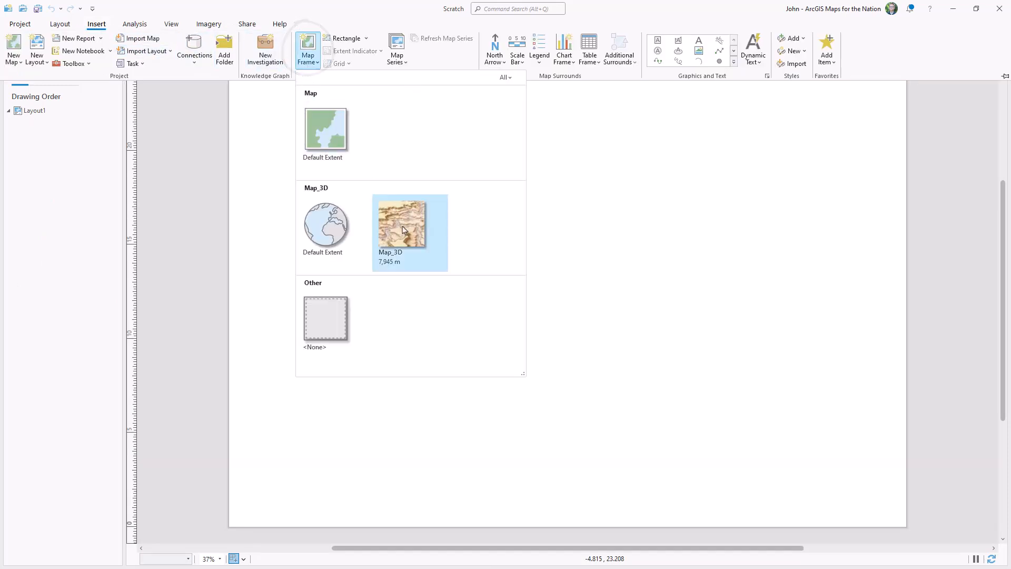
{"action": "left_click", "coordinate": [401, 222]}
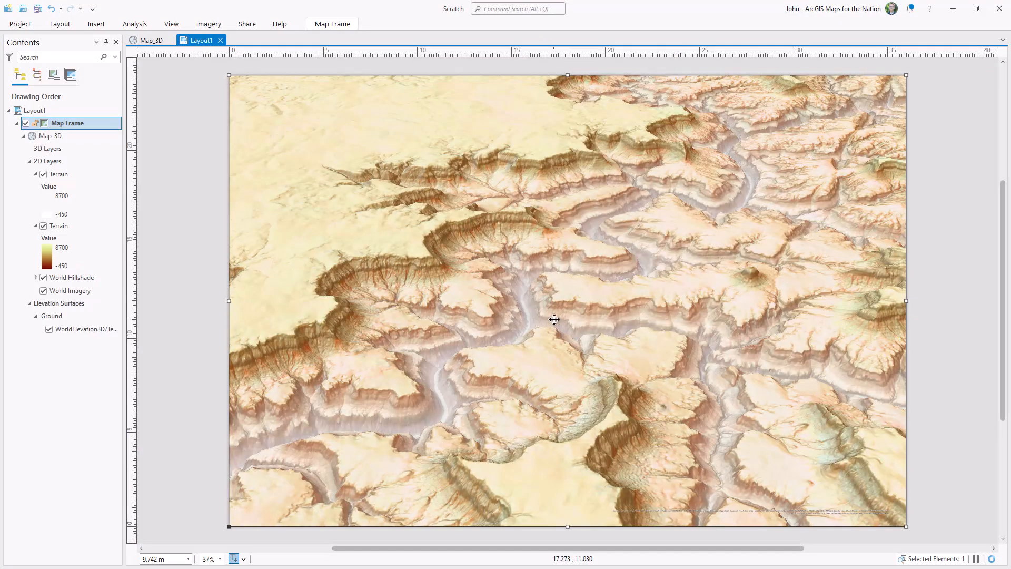
- Activate the map frame, then make the title band's gradient fade to fully transparent white
{"action": "right_click", "coordinate": [555, 319]}
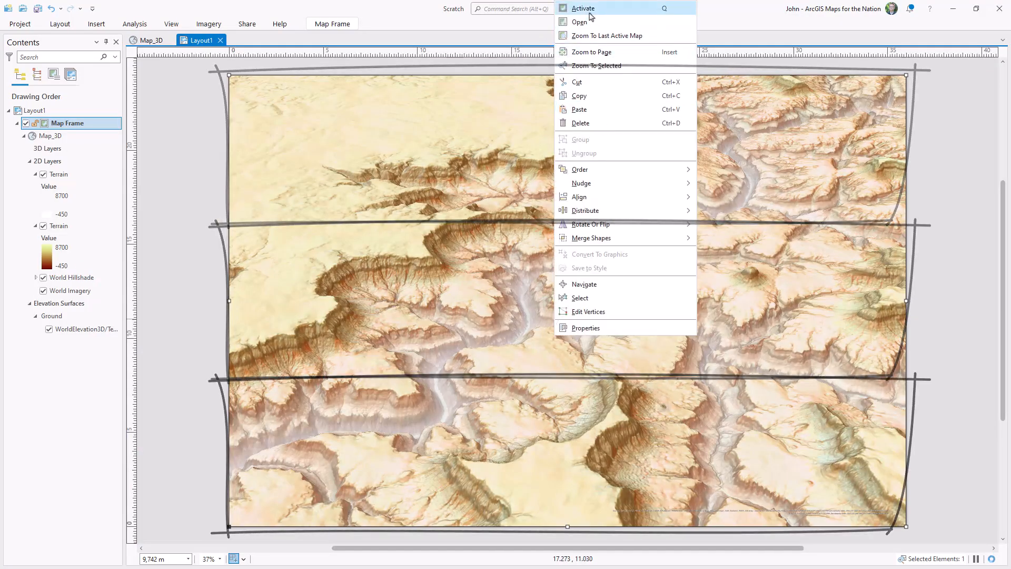
{"action": "left_click", "coordinate": [581, 7]}
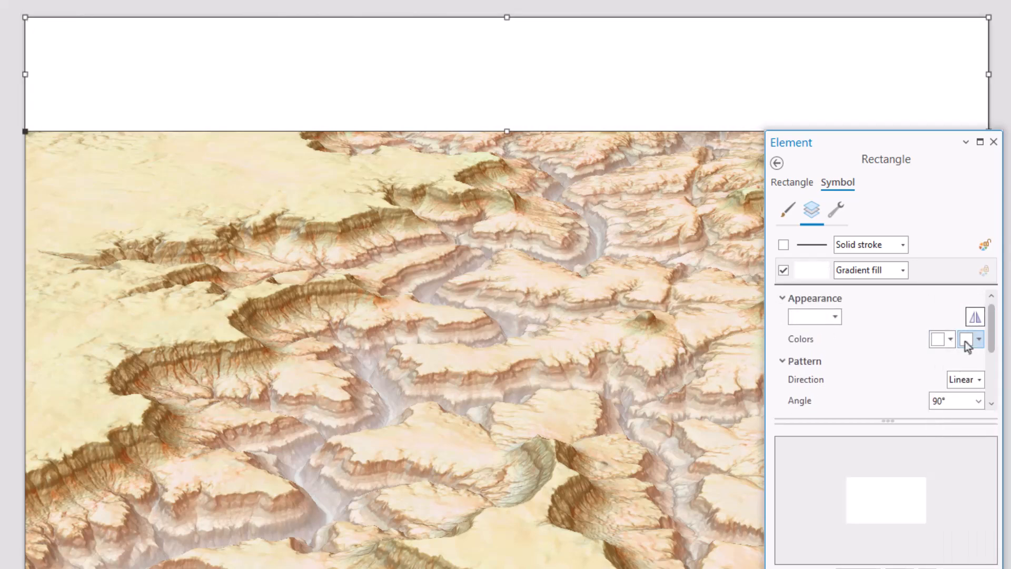
{"action": "left_click", "coordinate": [967, 338]}
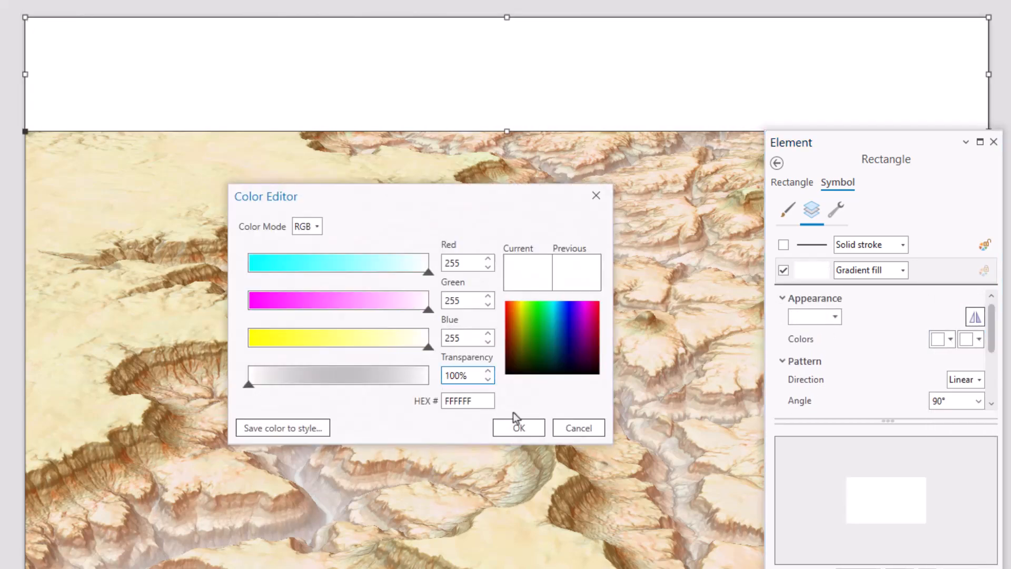
{"action": "left_click", "coordinate": [518, 428]}
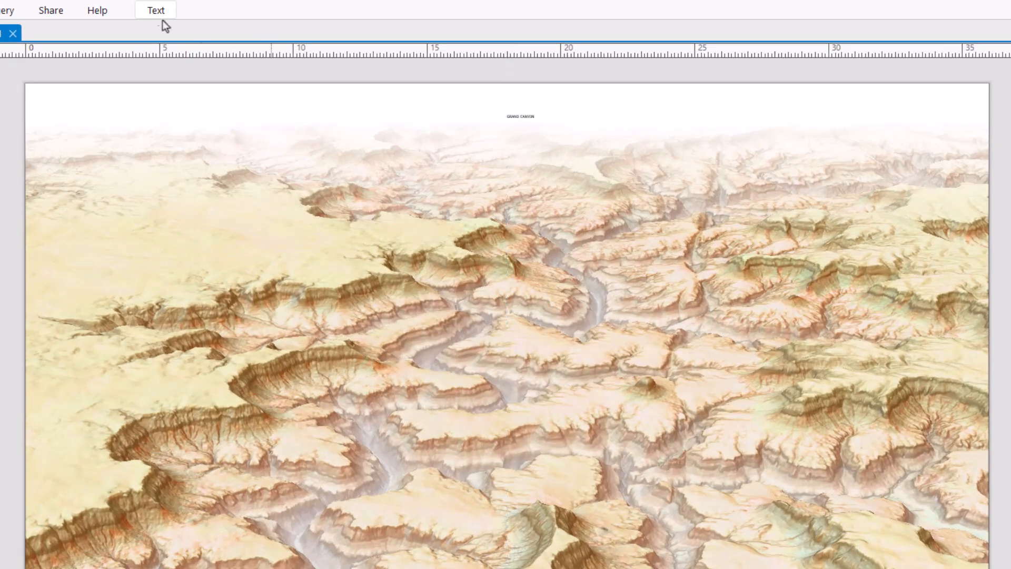
{"action": "mouse_move", "coordinate": [109, 38]}
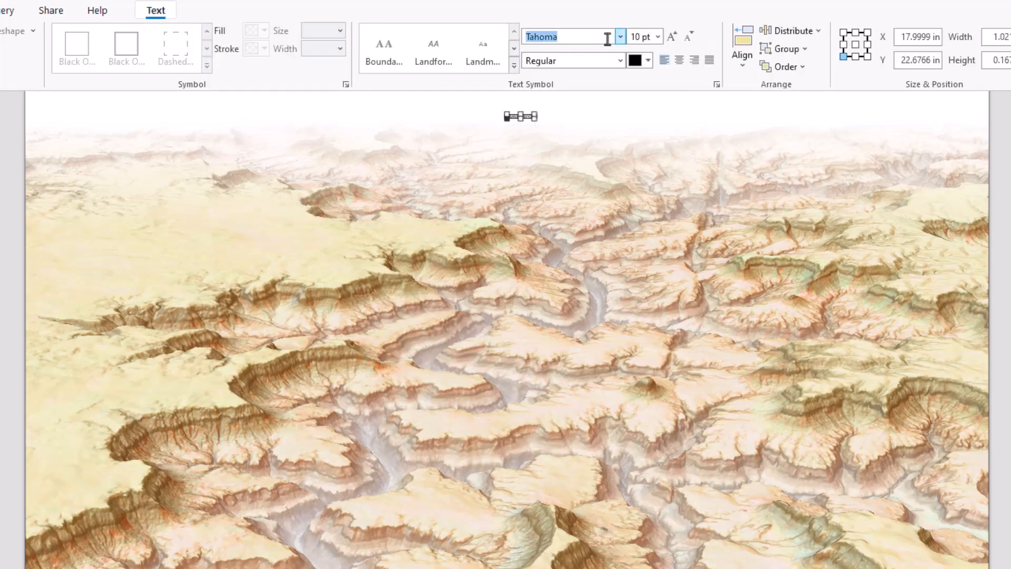
- Set the GRAND CANYON title font to Century Gothic and enlarge it
{"action": "type", "text": "Century Gothic"}
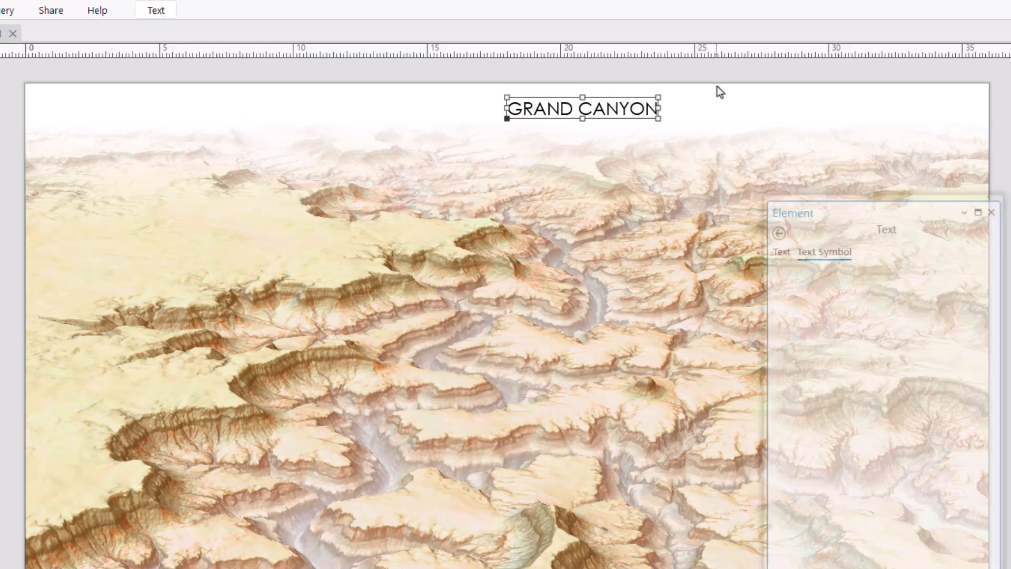
{"action": "left_click_drag", "start_coordinate": [580, 107], "coordinate": [506, 108]}
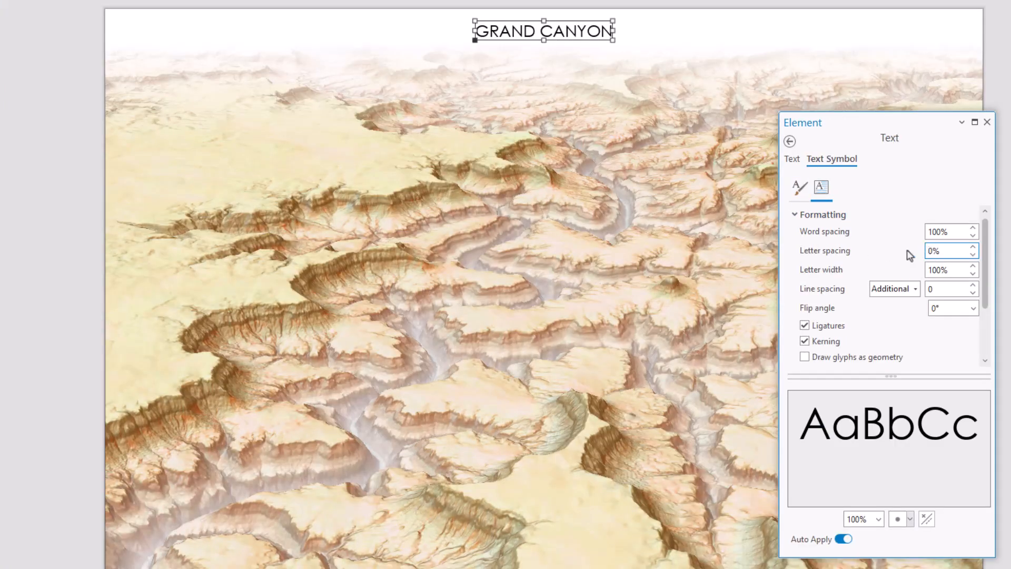
- Set the title's letter spacing to 800% and move it back within the page
{"action": "type", "text": "100%"}
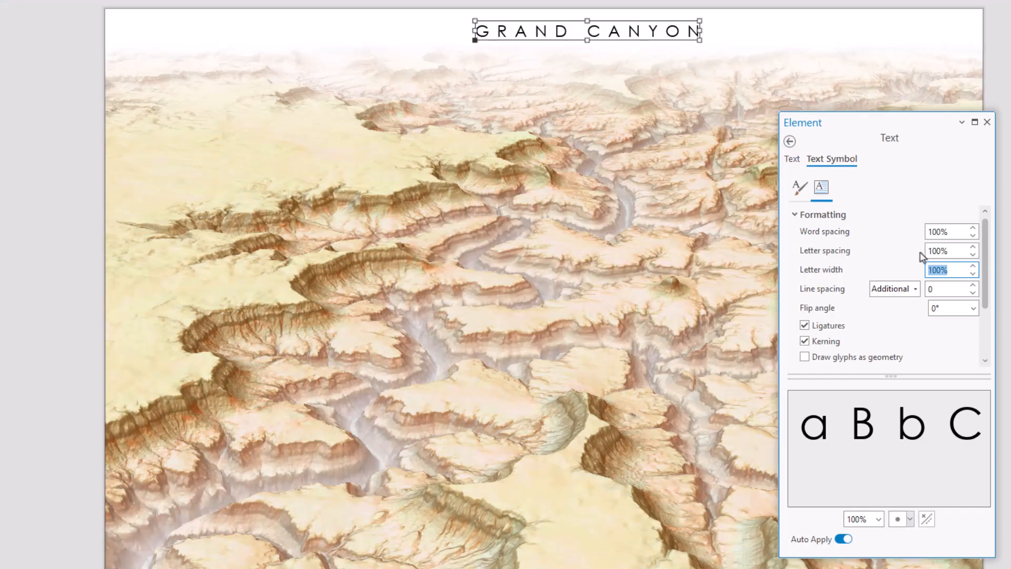
{"action": "left_click", "coordinate": [942, 250]}
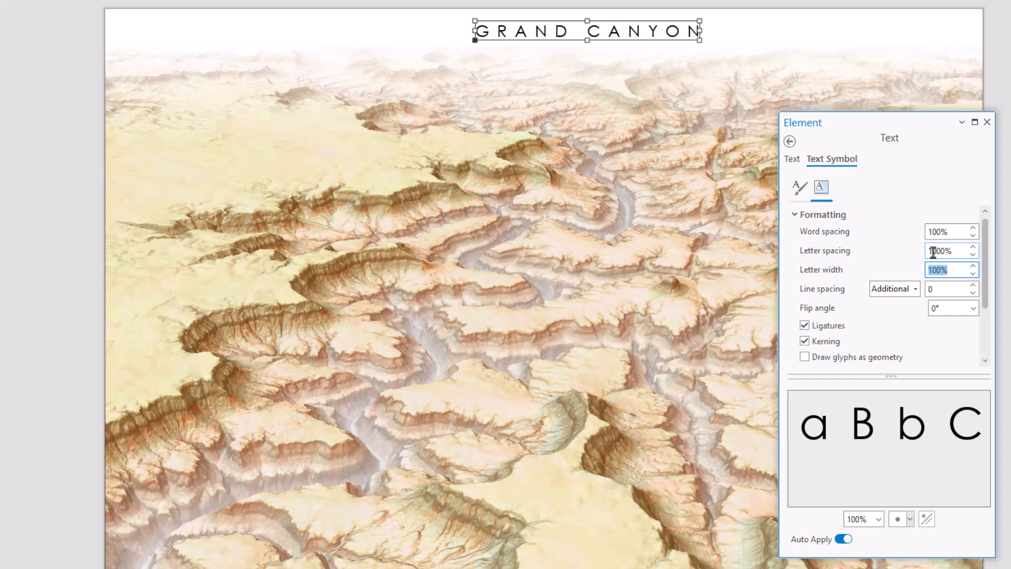
{"action": "type", "text": "800%"}
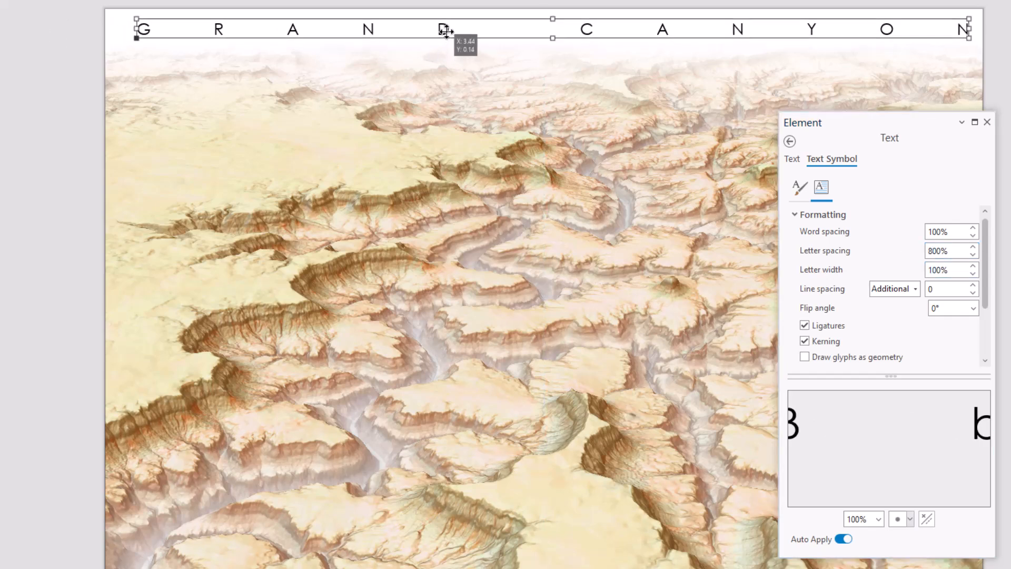
{"action": "left_click_drag", "start_coordinate": [445, 30], "coordinate": [438, 33]}
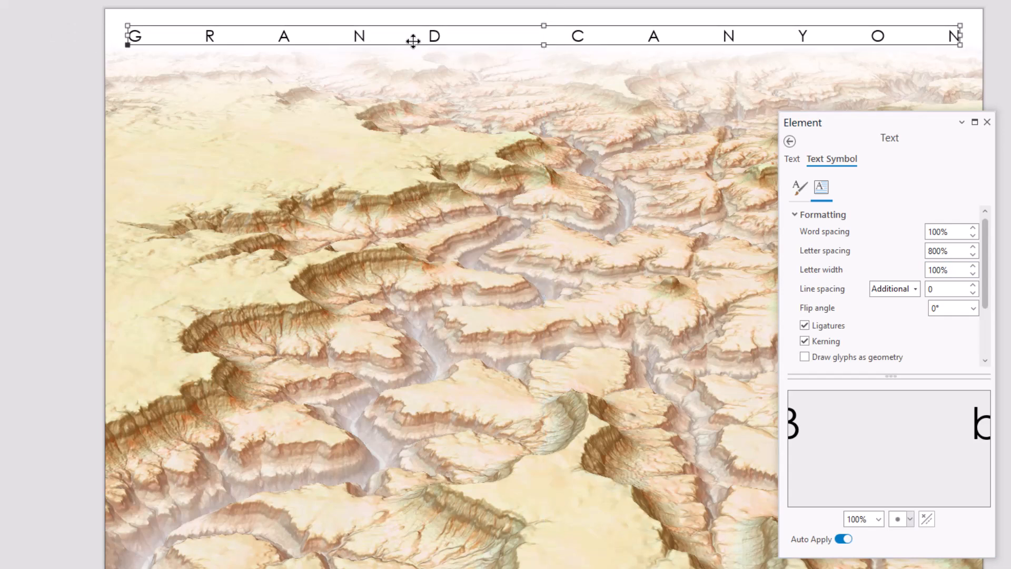
{"action": "left_click", "coordinate": [799, 187]}
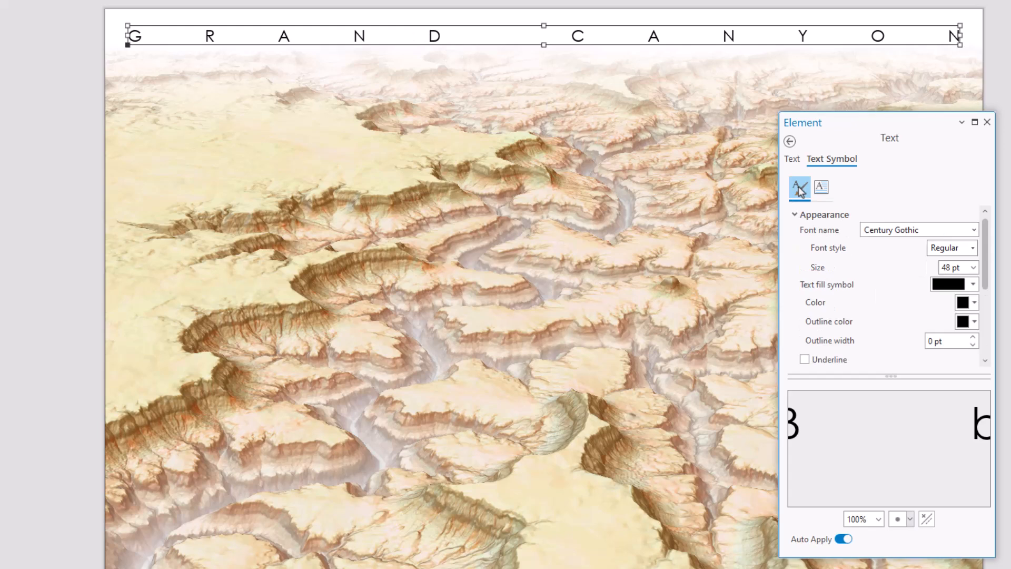
{"action": "mouse_move", "coordinate": [799, 192]}
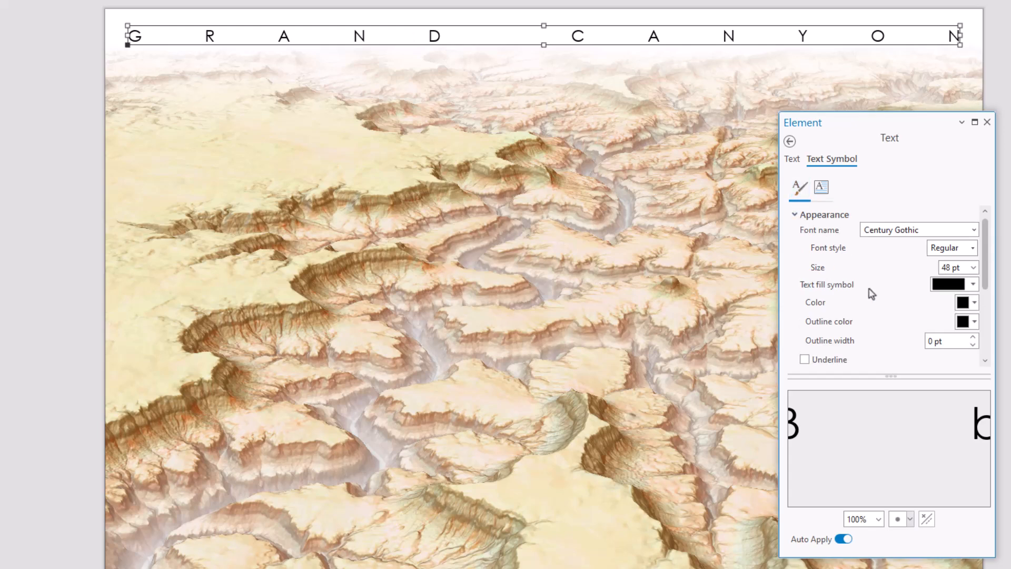
- Change the title's text fill to a teal-to-white gradient and close the element properties
{"action": "left_click", "coordinate": [973, 283]}
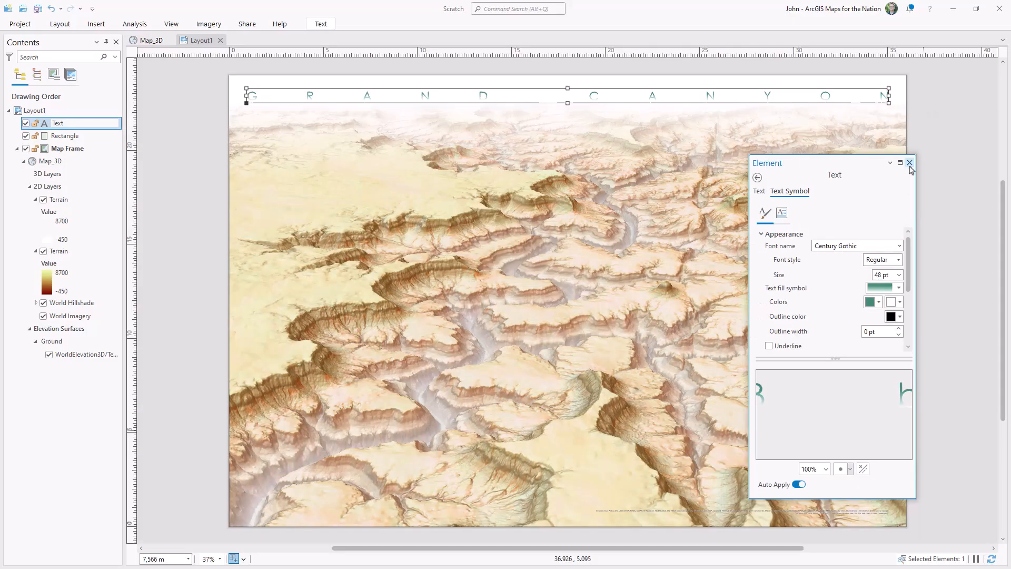
{"action": "left_click", "coordinate": [909, 162]}
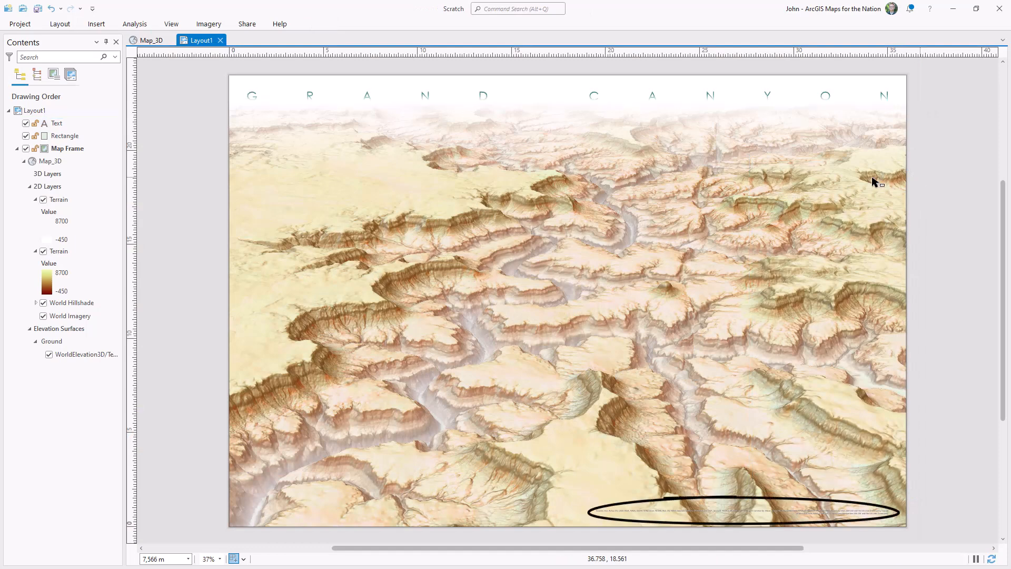
- Insert a new text element from the Graphics and Text group onto the layout
{"action": "left_click", "coordinate": [96, 24]}
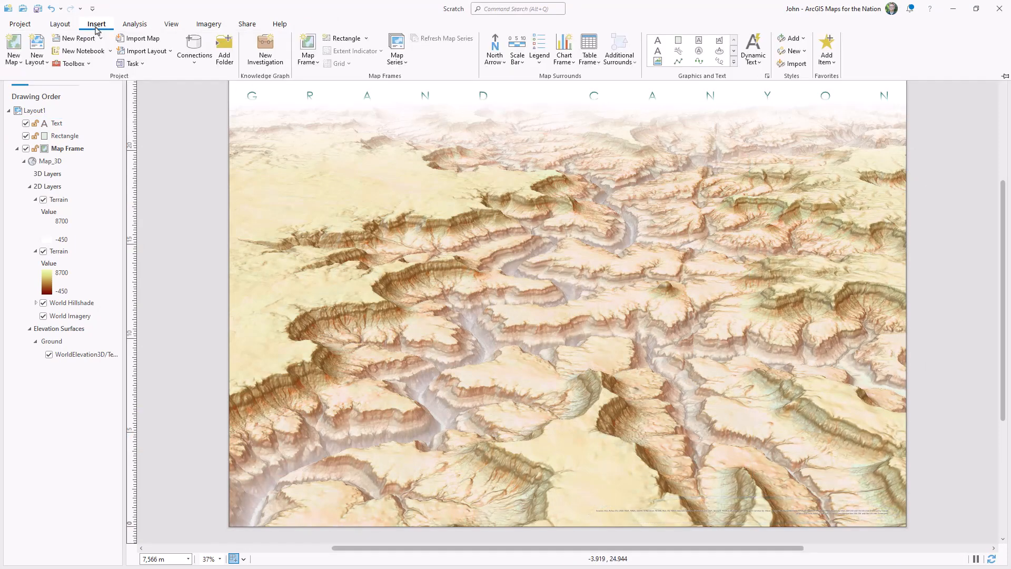
{"action": "left_click", "coordinate": [752, 52]}
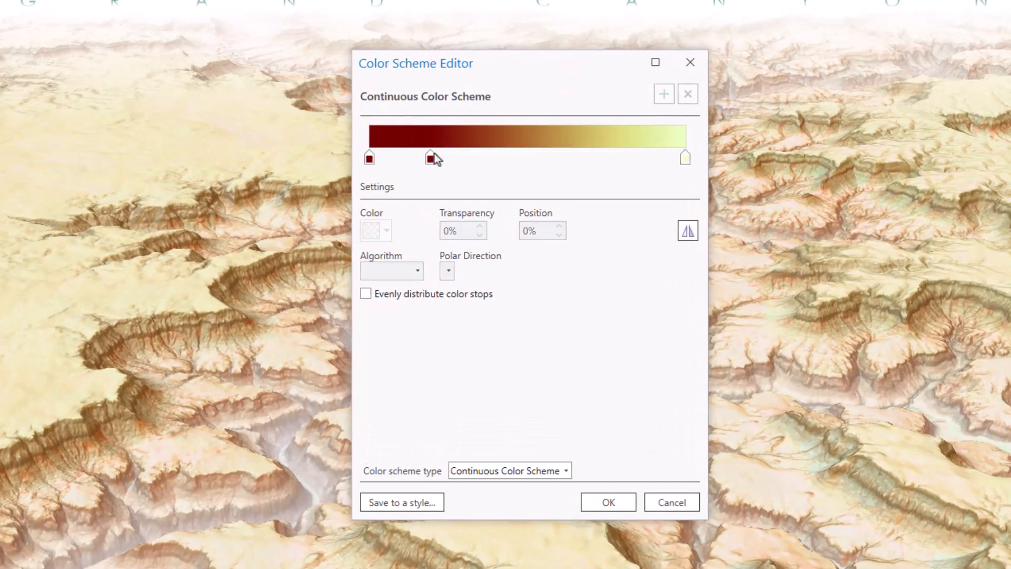
- Shift a dark red stop along the Terrain color ramp to deepen the canyon reds
{"action": "left_click_drag", "start_coordinate": [432, 158], "coordinate": [456, 158]}
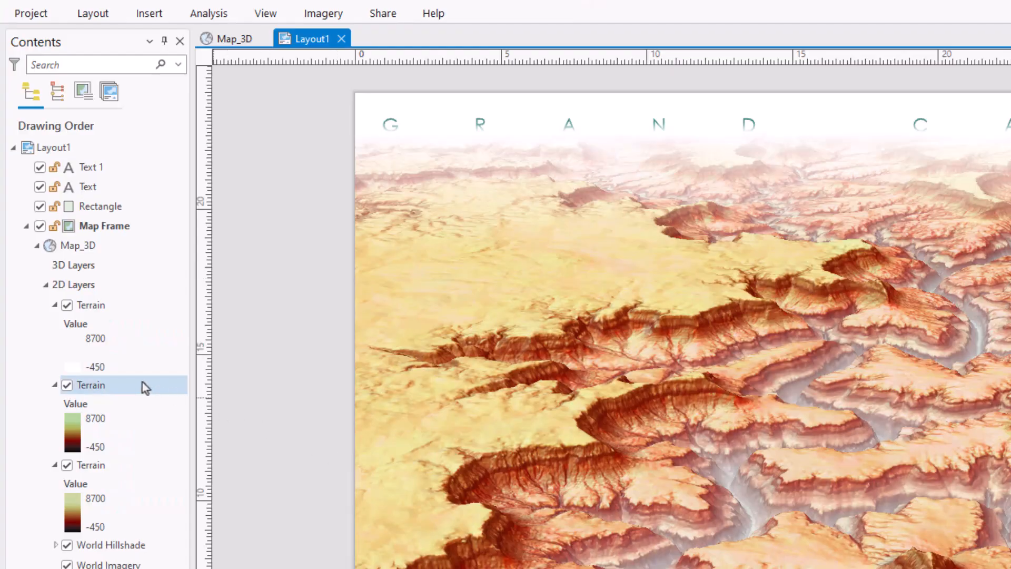
{"action": "left_click", "coordinate": [91, 386]}
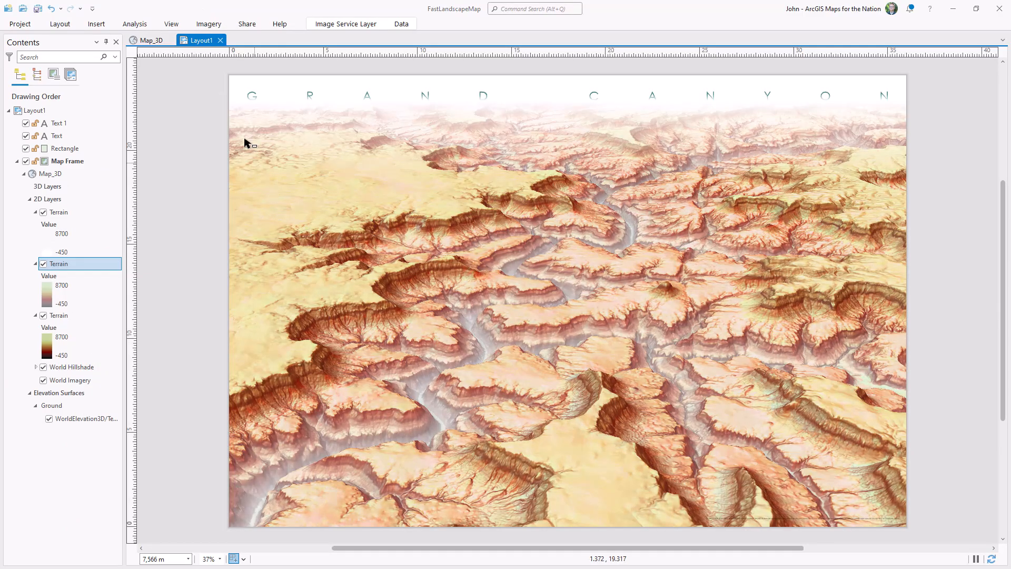
- Bring up the Export Layout pane from the Share options
{"action": "left_click", "coordinate": [247, 24]}
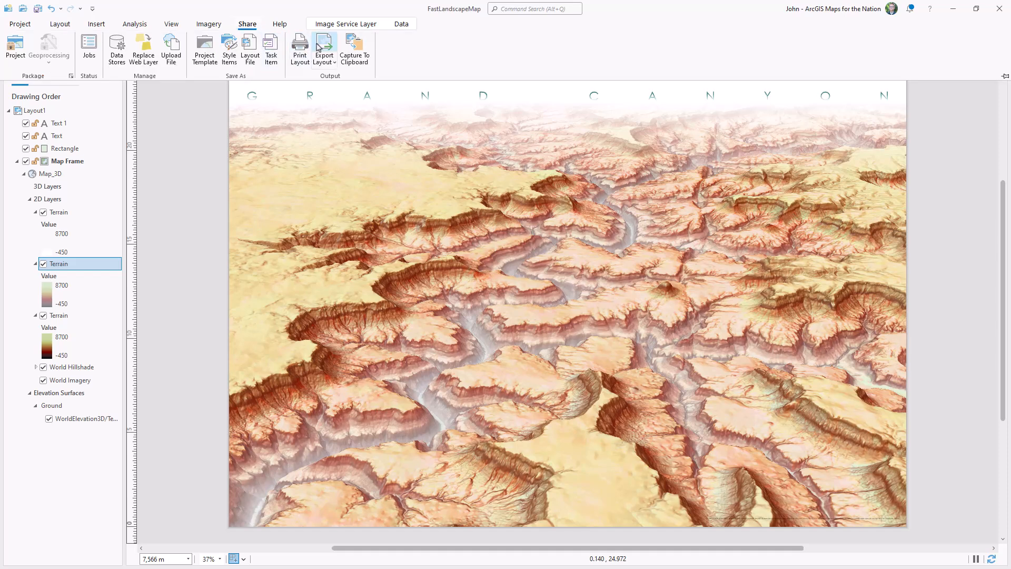
{"action": "left_click", "coordinate": [323, 51]}
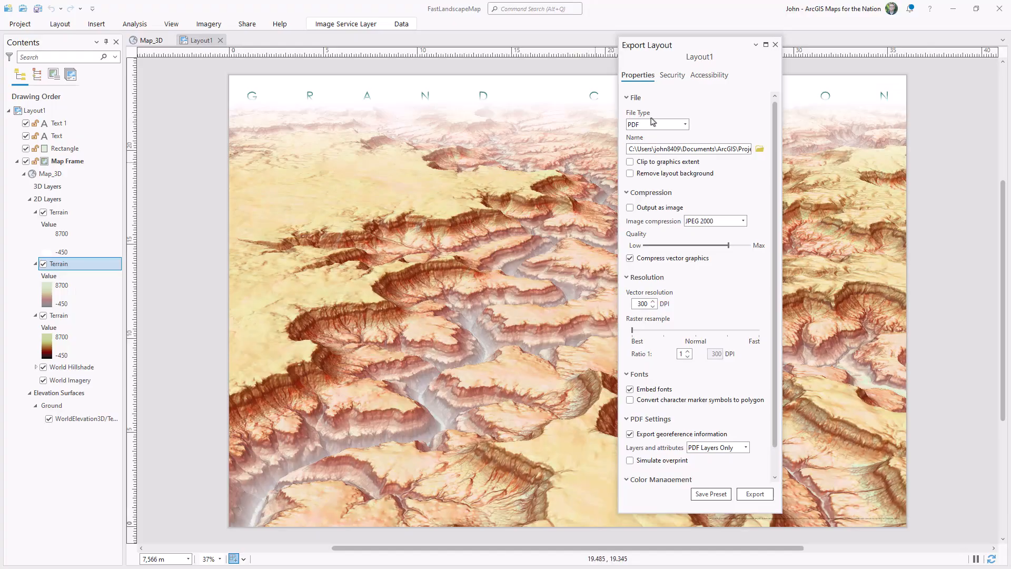
- Set the export file type to PNG at 300 DPI resolution
{"action": "left_click", "coordinate": [683, 124]}
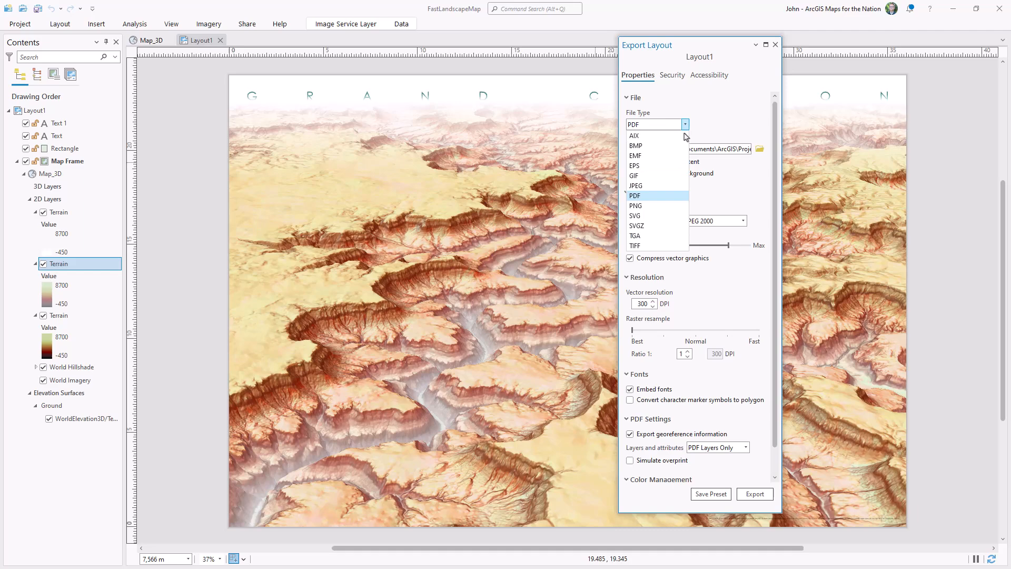
{"action": "left_click", "coordinate": [635, 205]}
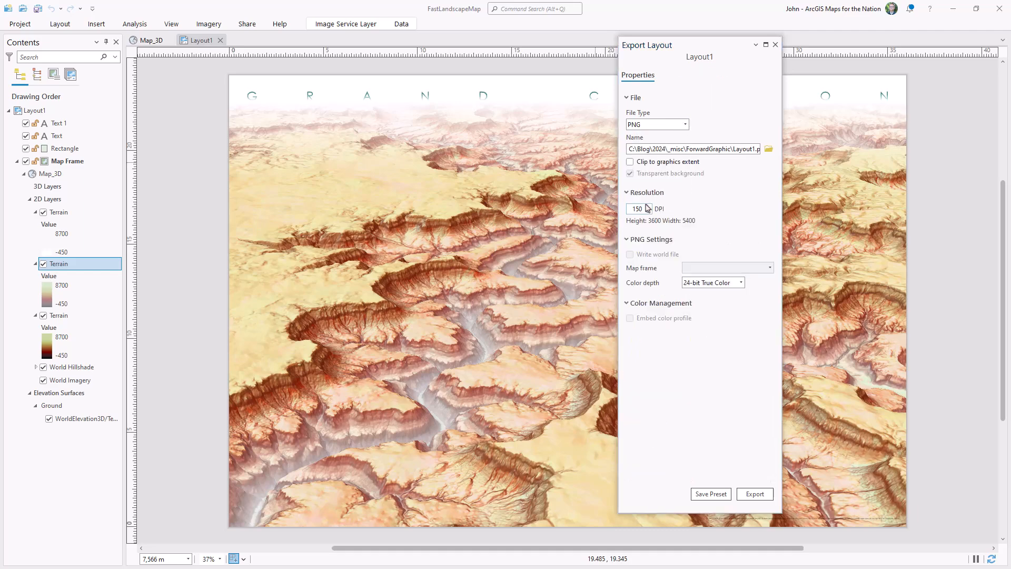
{"action": "left_click", "coordinate": [637, 208]}
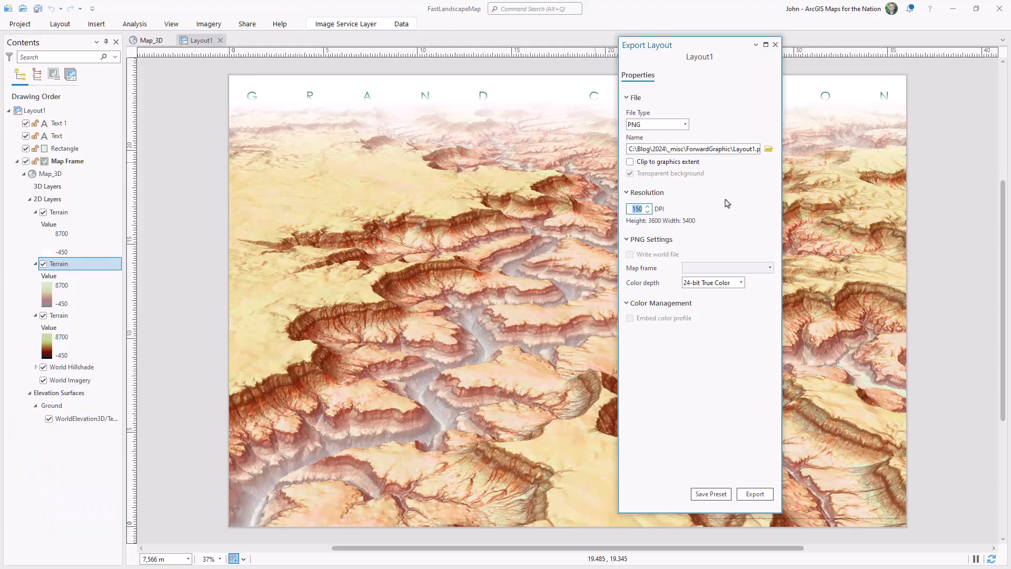
{"action": "type", "text": "300"}
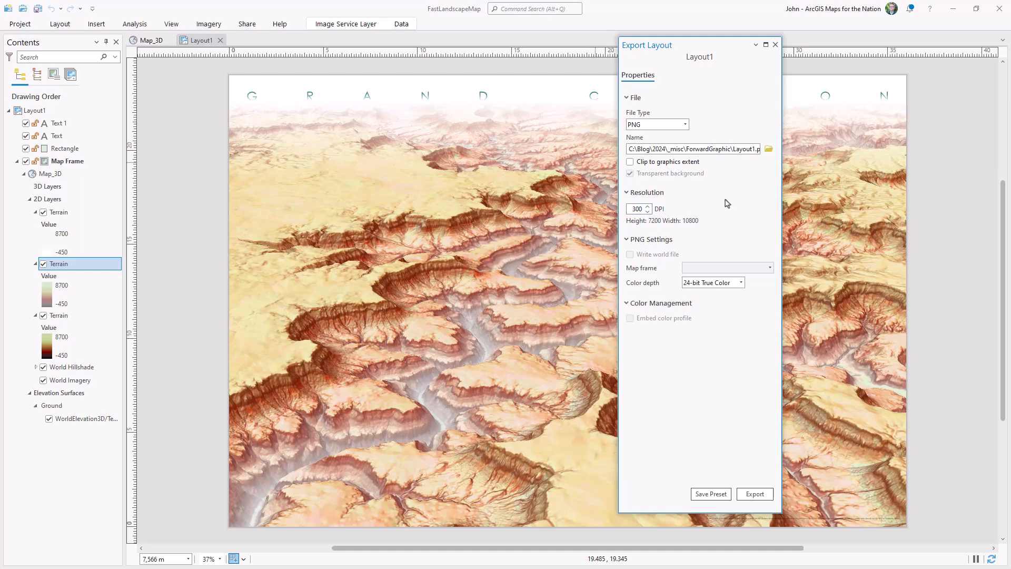